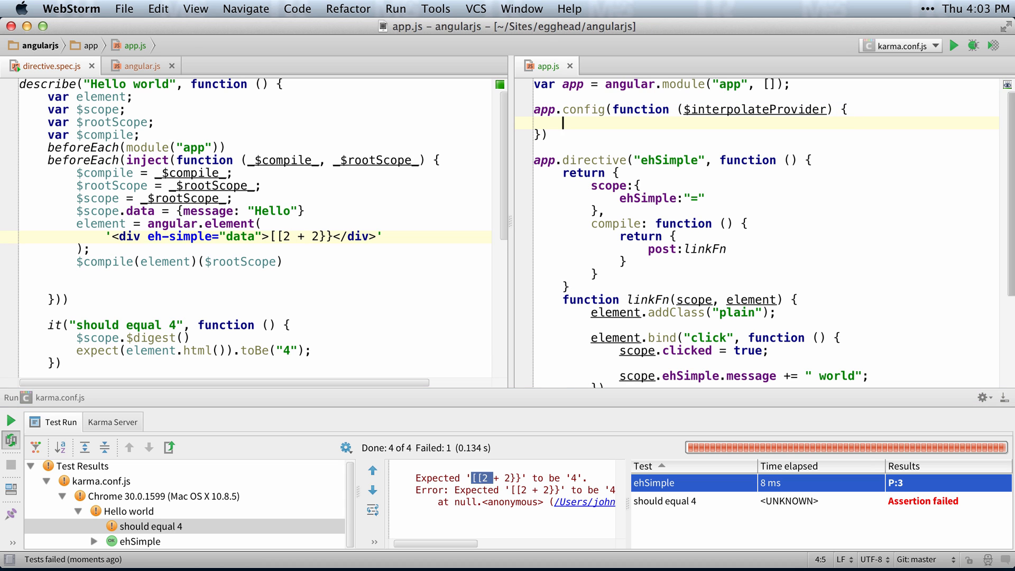
{"action": "type", "text": "$interpolateProvider"}
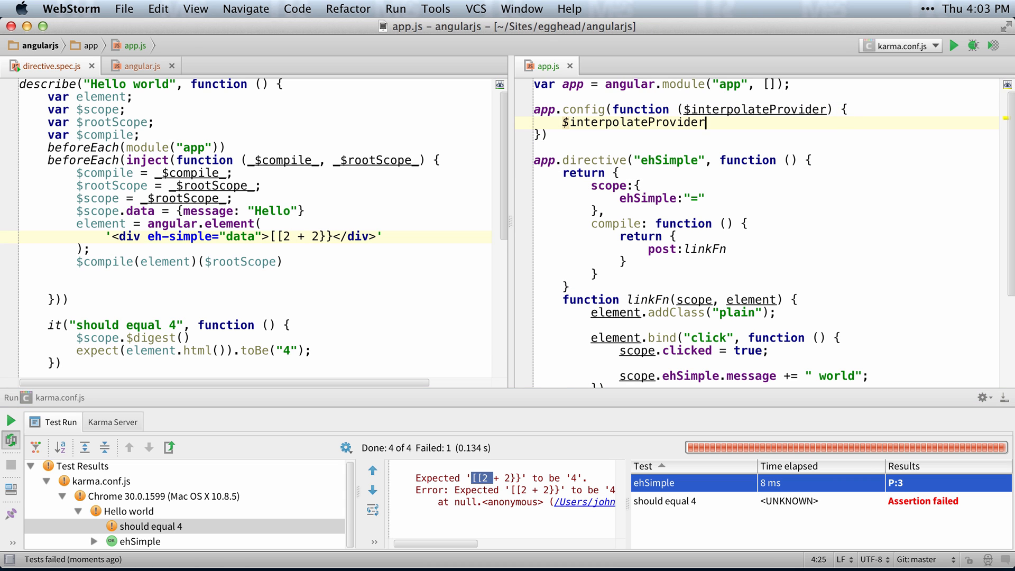
{"action": "type", "text": ".startSymbol(\""}
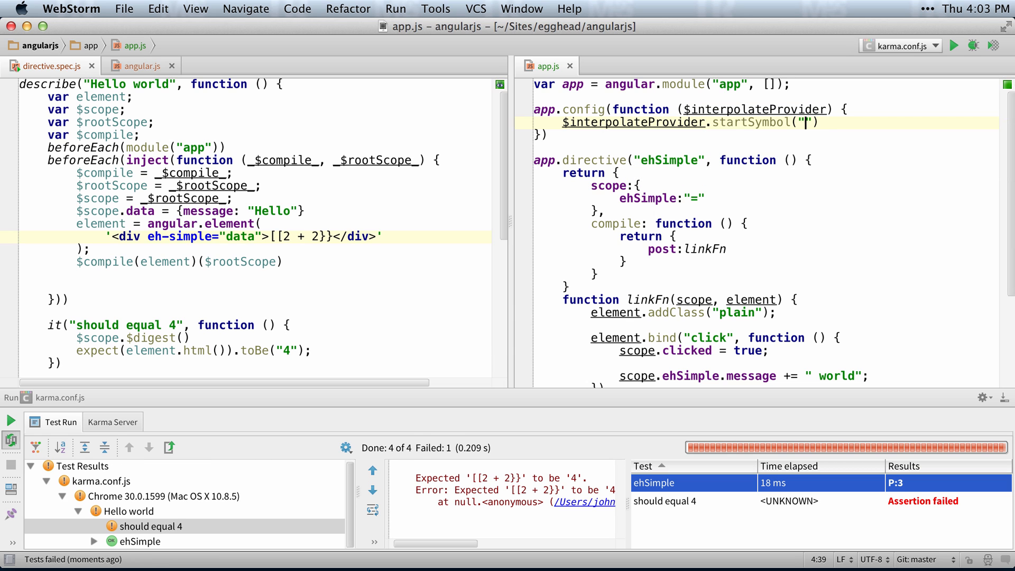
{"action": "type", "text": "[["}
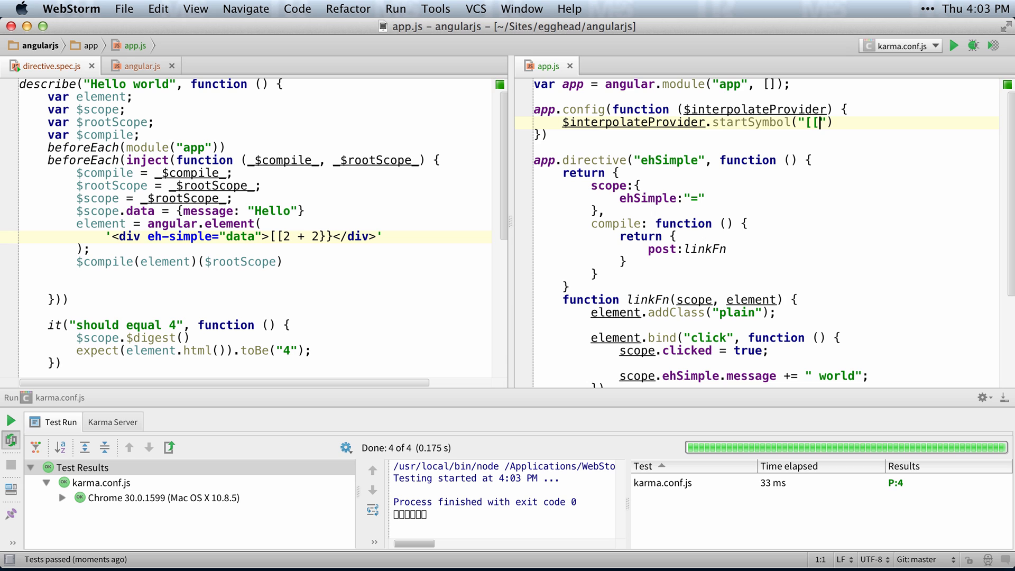
{"action": "mouse_move", "coordinate": [806, 171]}
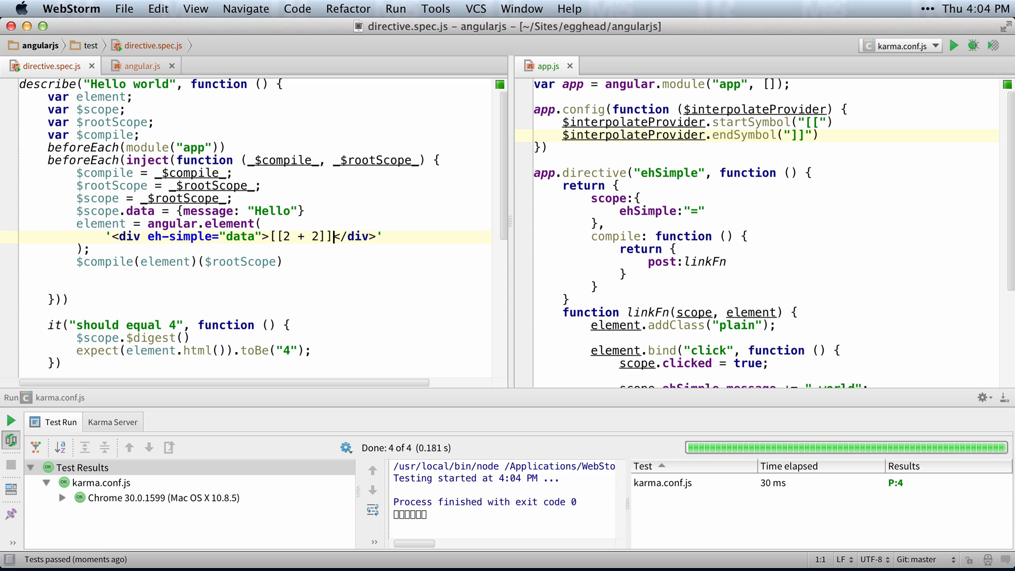
{"action": "mouse_move", "coordinate": [342, 244]}
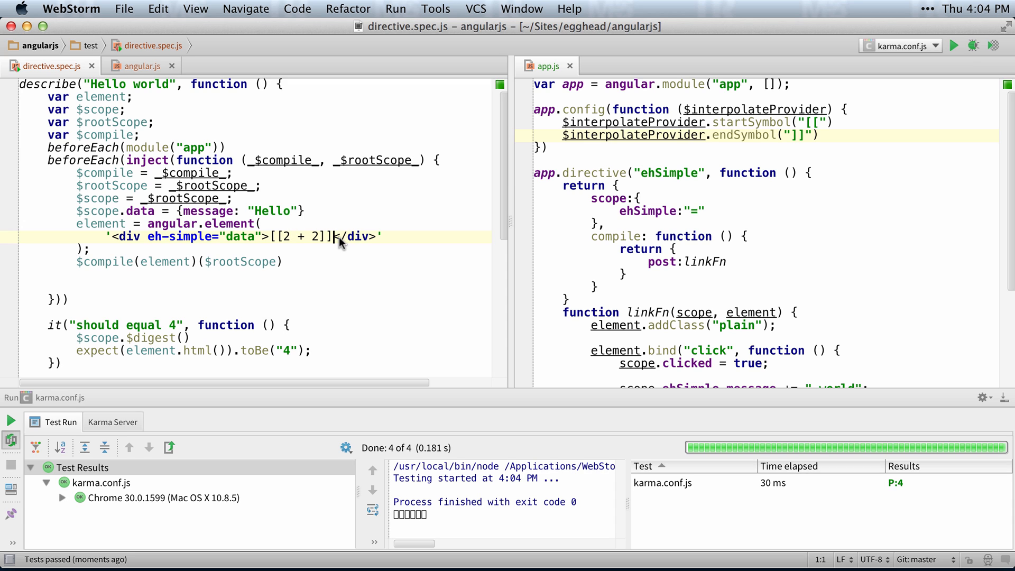
{"action": "mouse_move", "coordinate": [343, 253]}
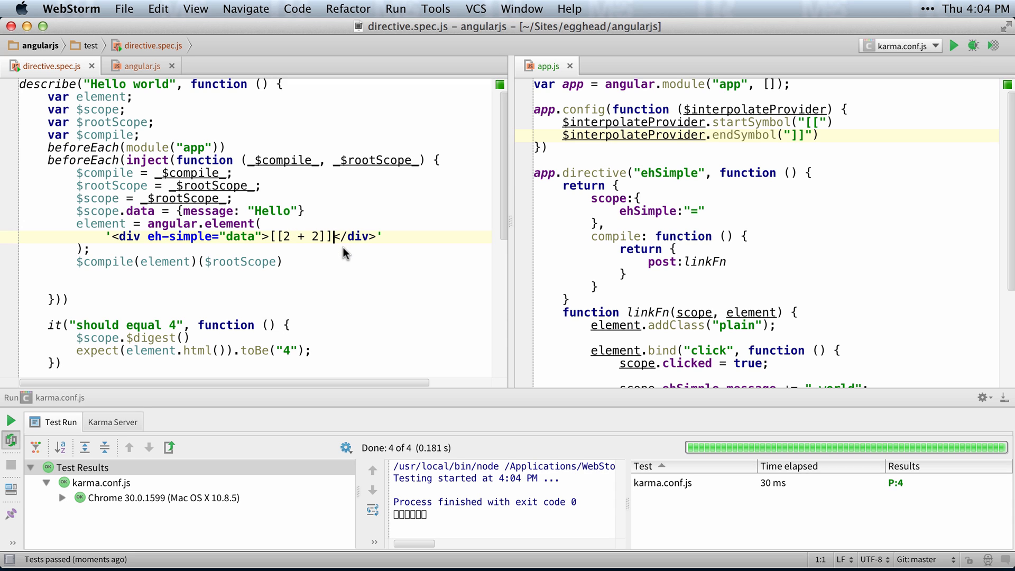
{"action": "mouse_move", "coordinate": [419, 238]}
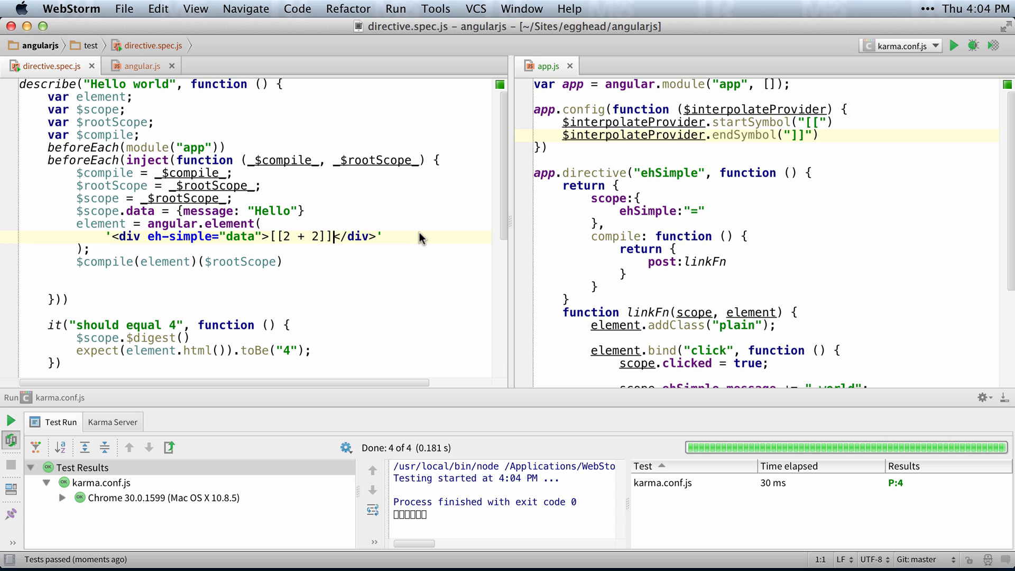
{"action": "mouse_move", "coordinate": [537, 208]}
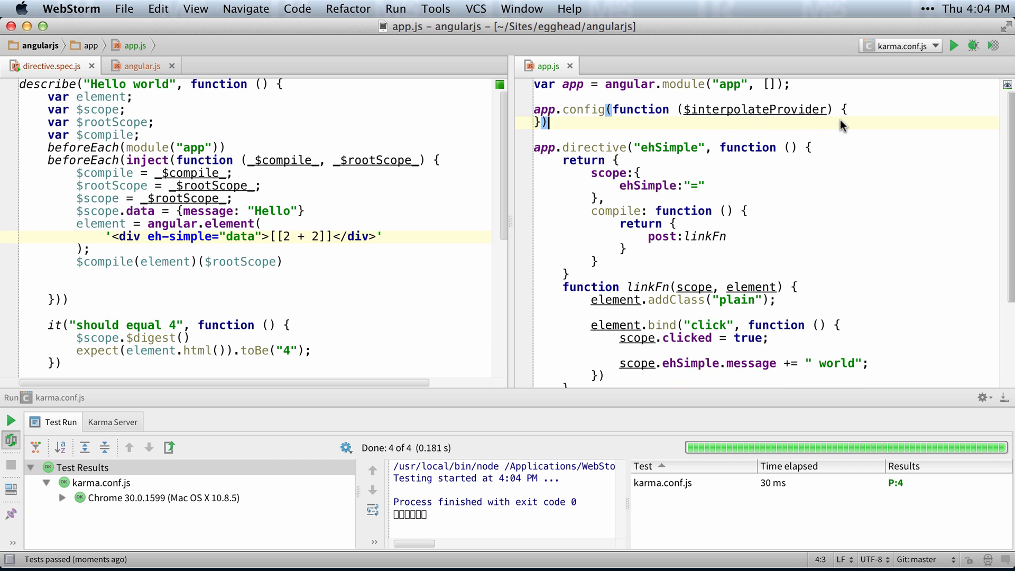
{"action": "left_click", "coordinate": [139, 65]}
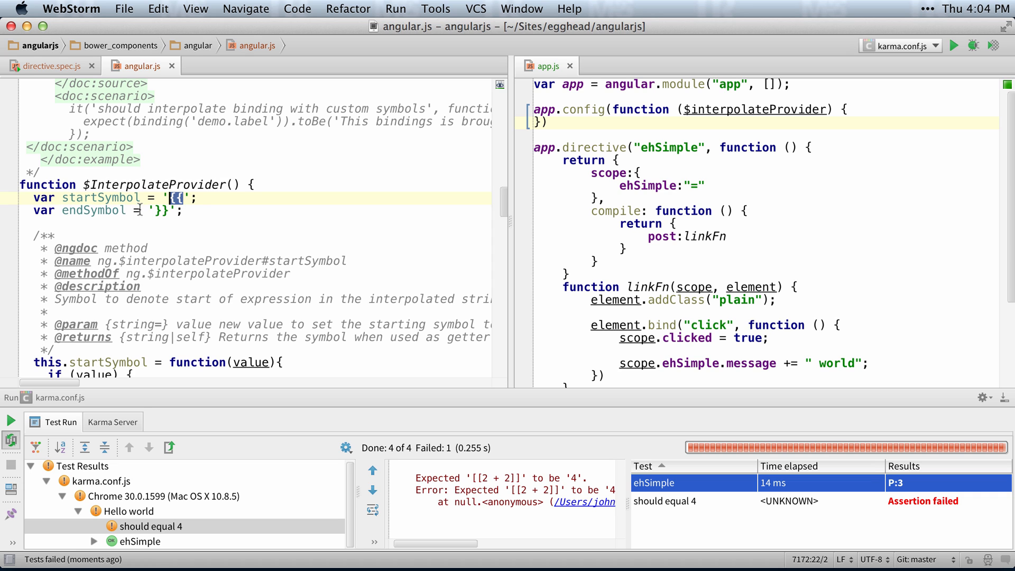
{"action": "type", "text": "}}"}
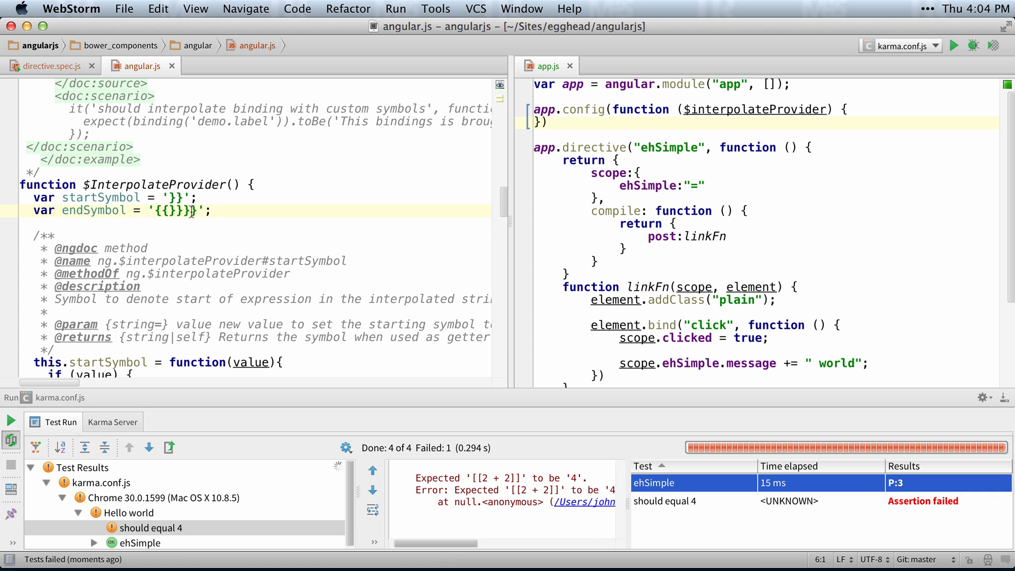
{"action": "key", "text": "Backspace"}
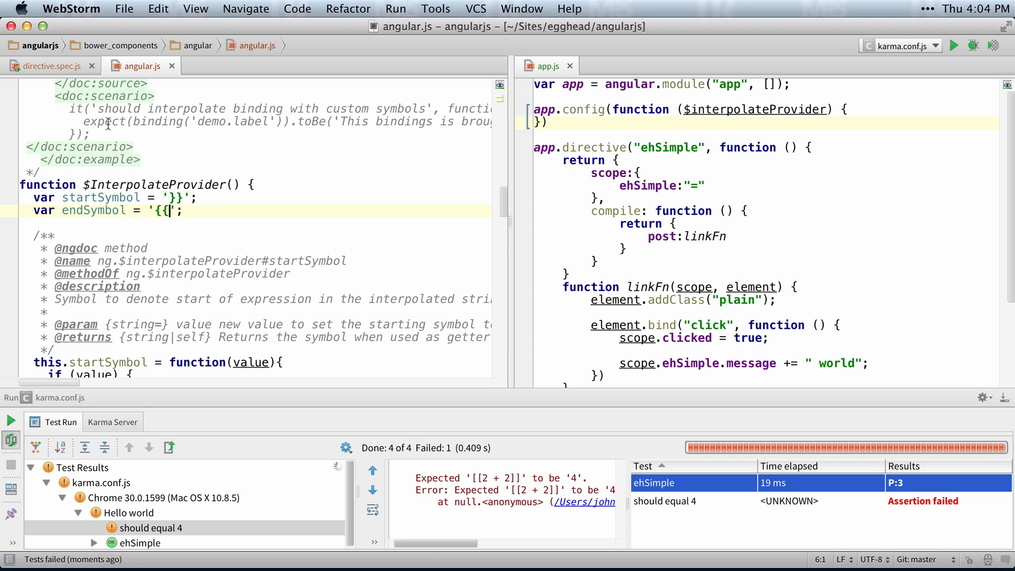
{"action": "left_click", "coordinate": [48, 66]}
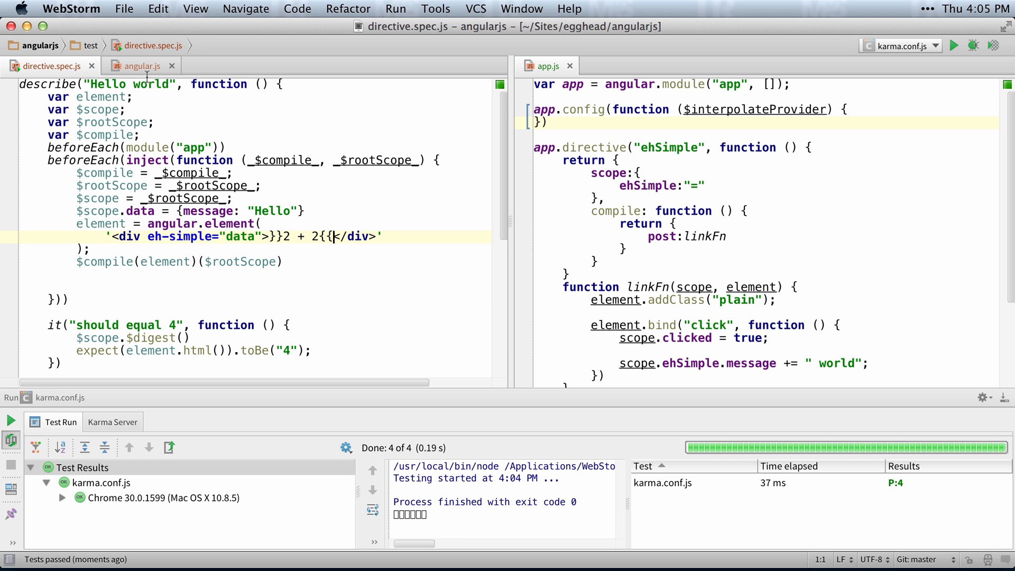
{"action": "left_click", "coordinate": [139, 65]}
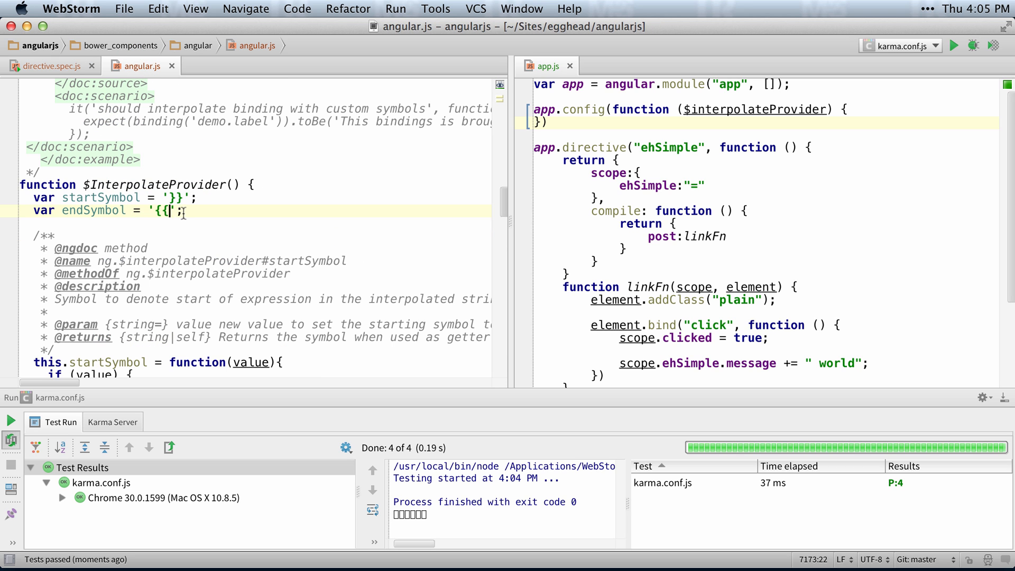
{"action": "left_click_drag", "start_coordinate": [183, 210], "coordinate": [34, 198]}
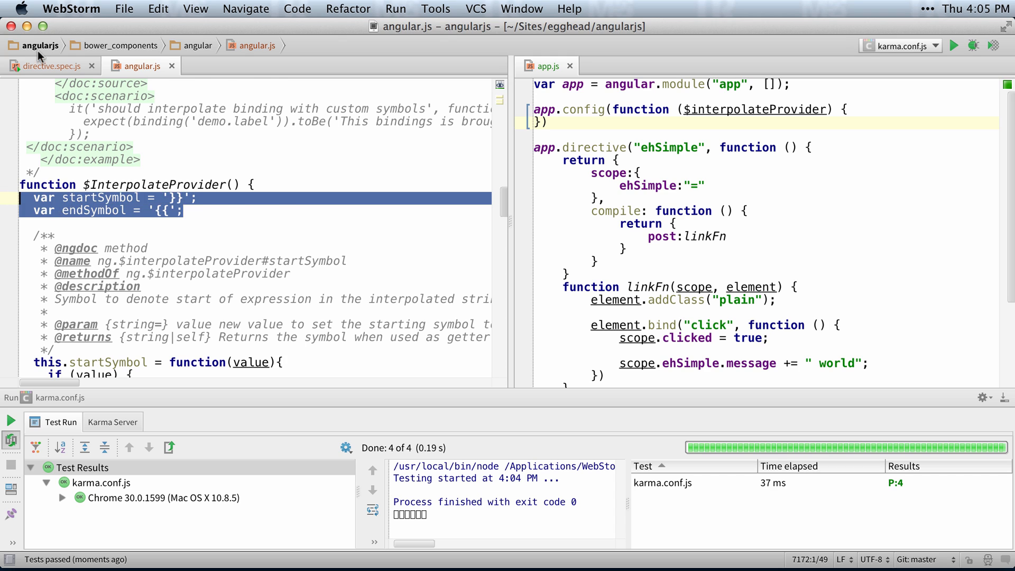
{"action": "left_click", "coordinate": [45, 65]}
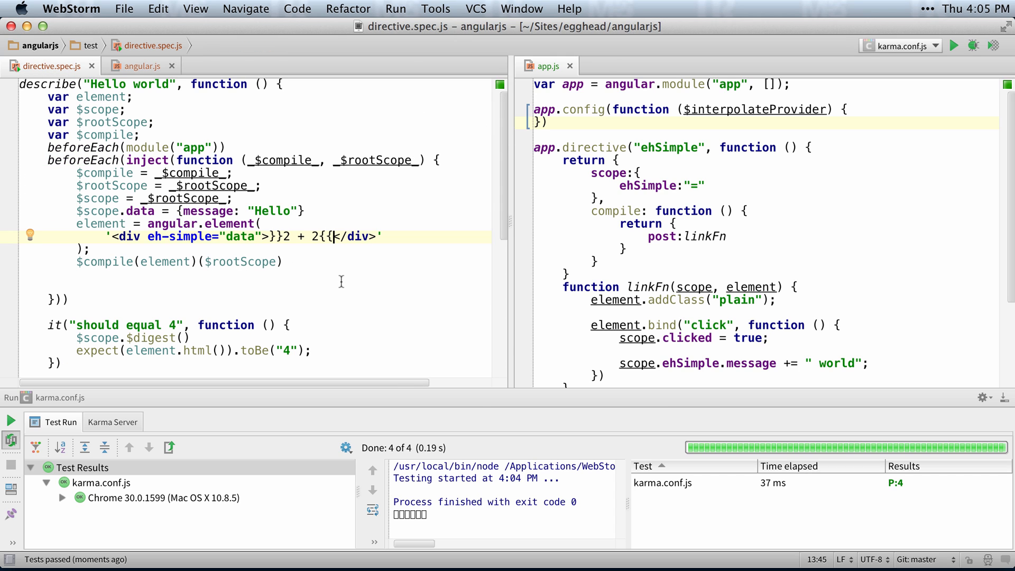